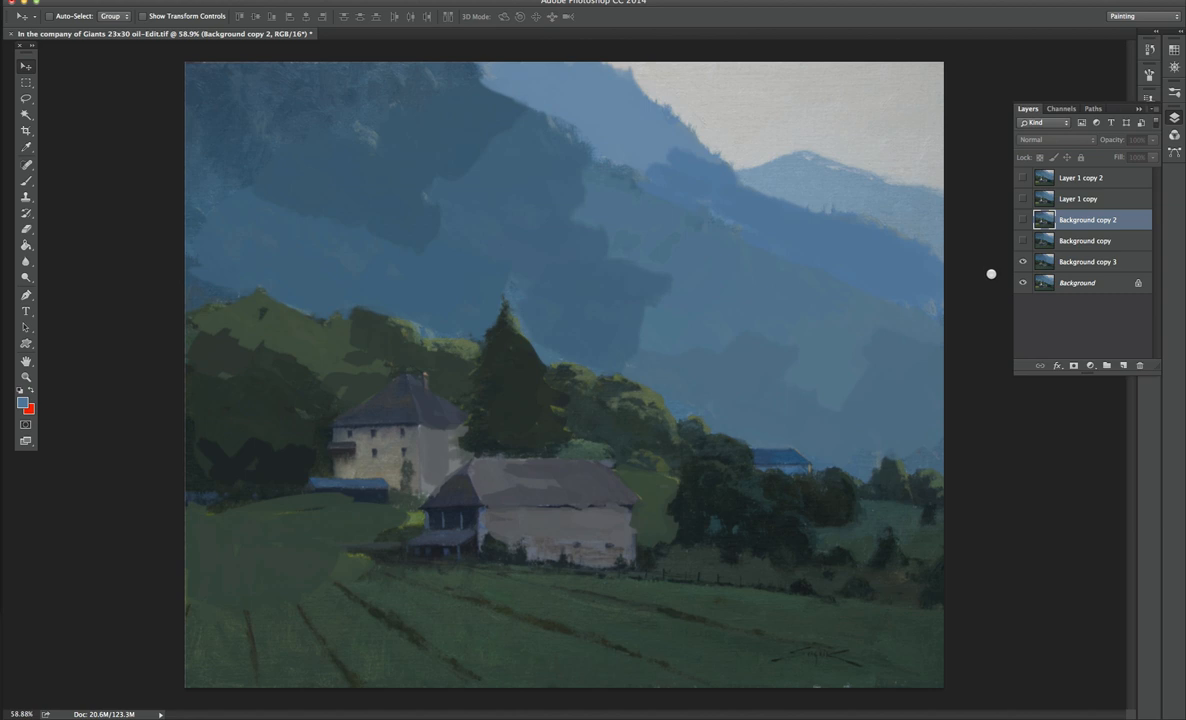
mouse_move(985, 272)
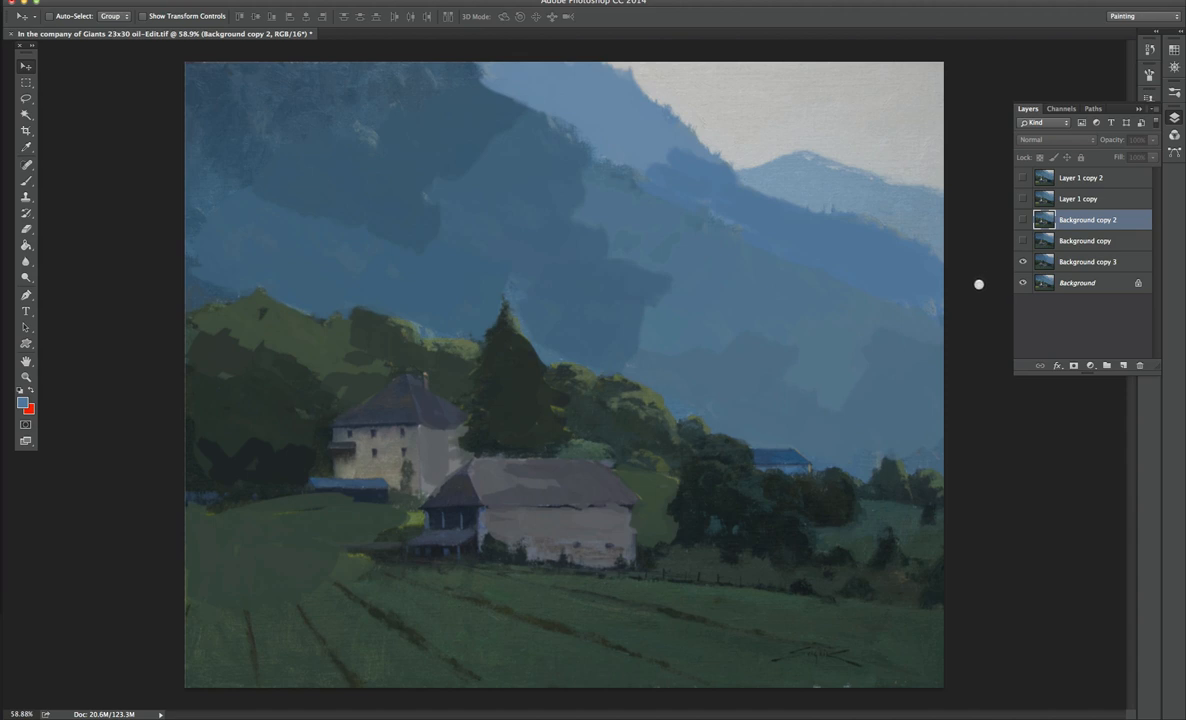
mouse_move(981, 280)
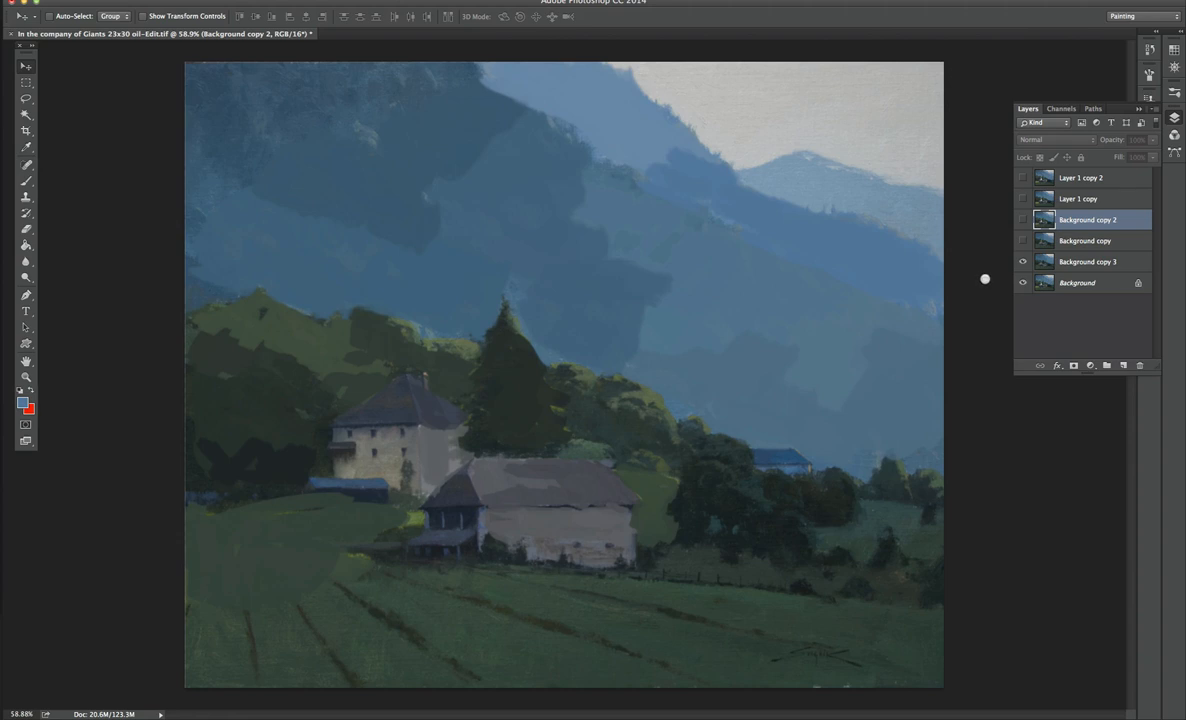
mouse_move(982, 287)
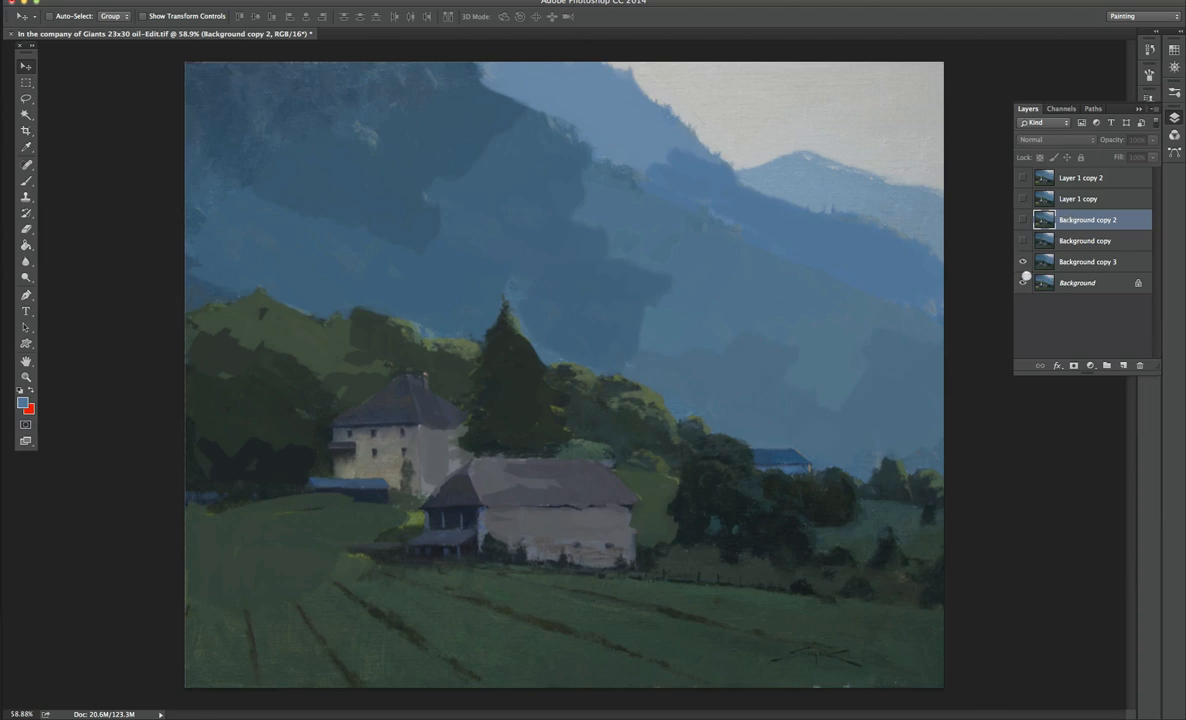
Turn on the Background copy layer to show the softened mountains and farmhouse windows.
click(1022, 282)
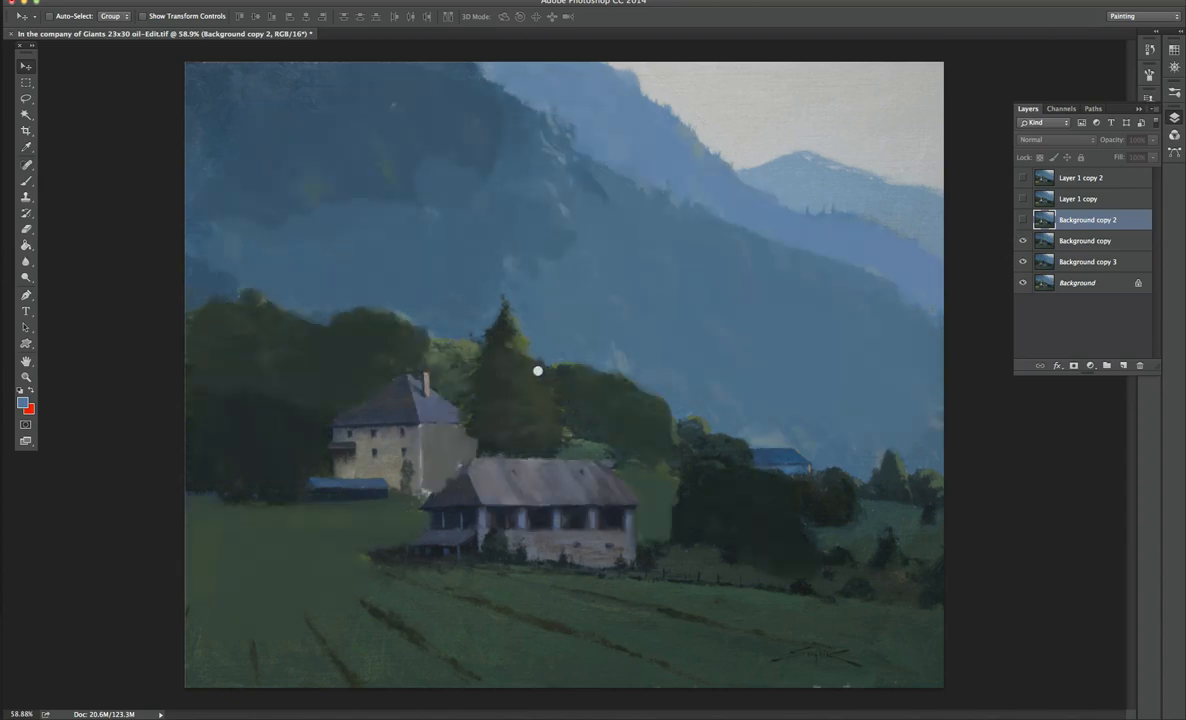
mouse_move(778, 167)
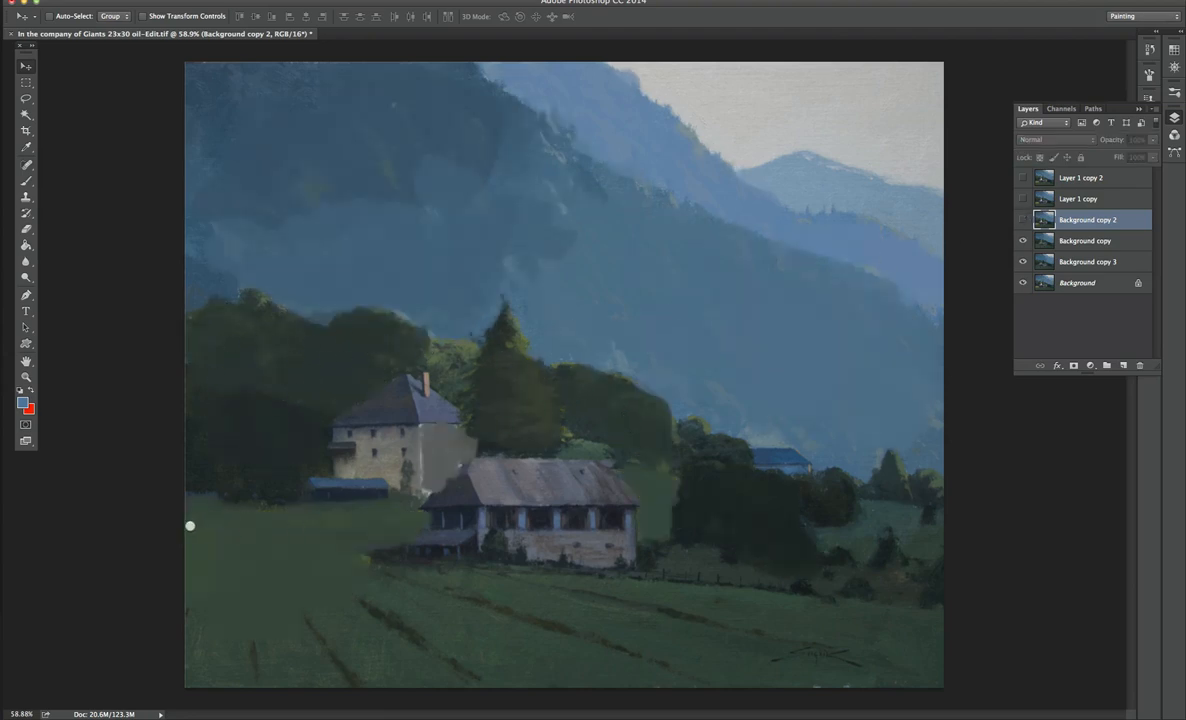
Make the Background copy 2 layer visible to show the sunlit field stage.
click(1023, 219)
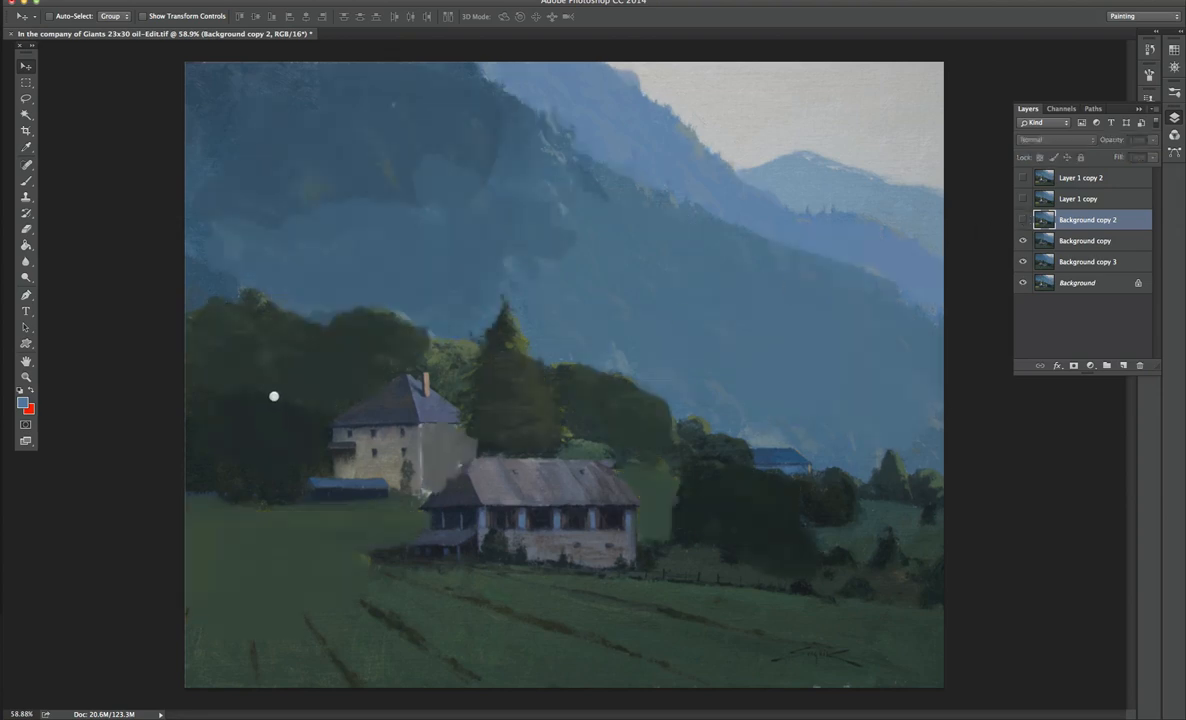
mouse_move(854, 269)
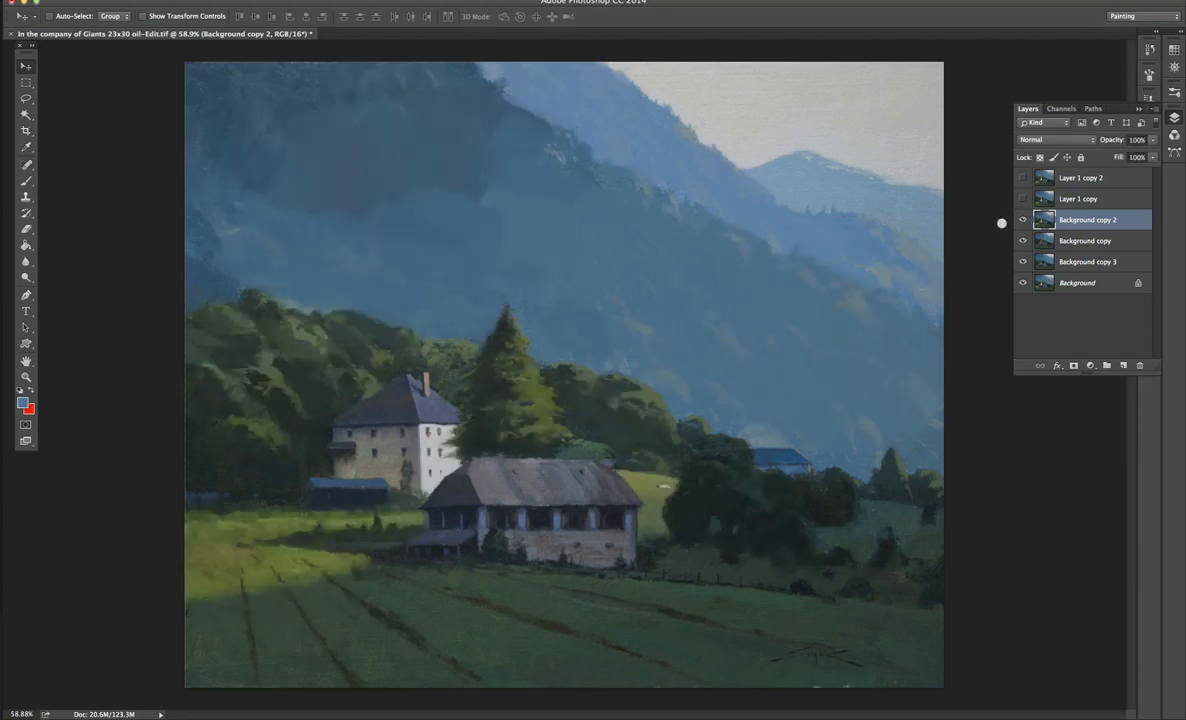
mouse_move(257, 362)
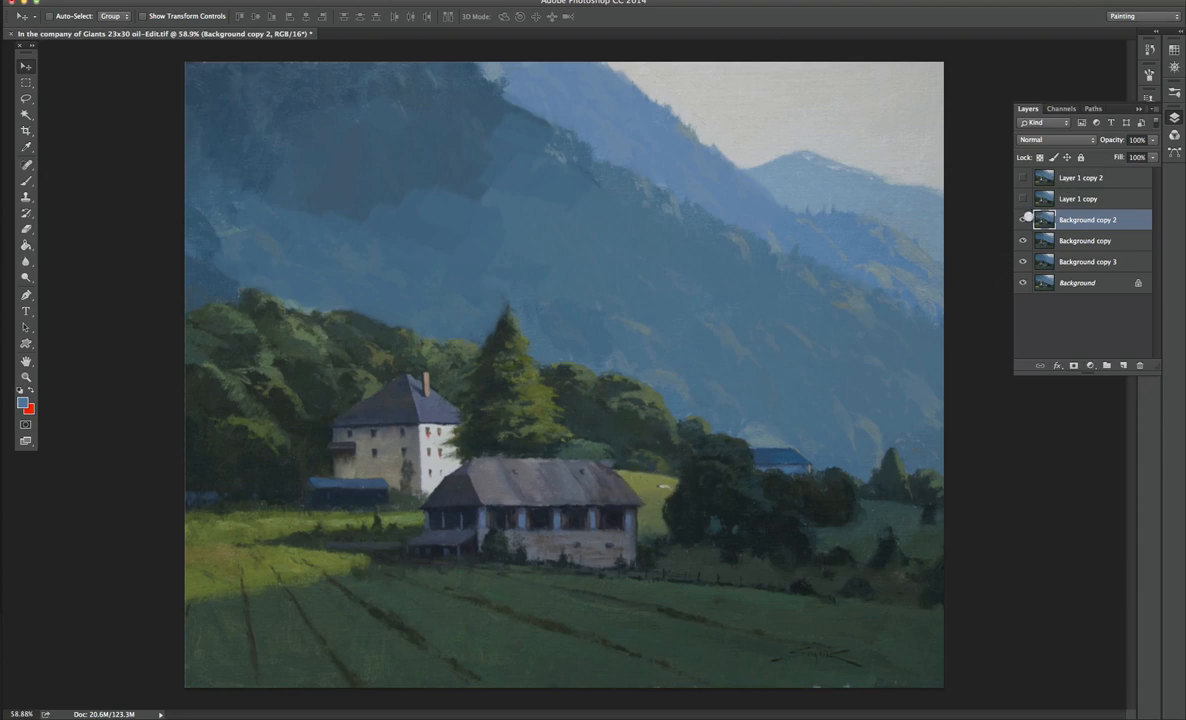
click(1022, 219)
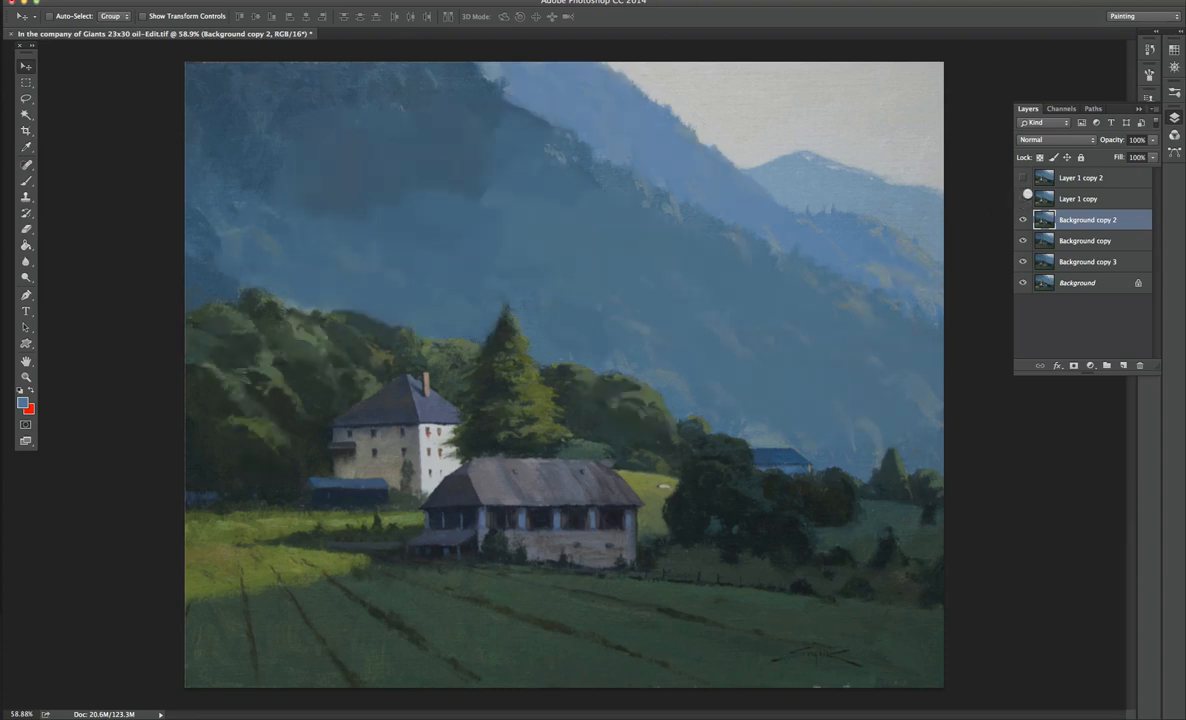
Show the Layer 1 copy finishing layers for the sunlit, textured mountainside.
click(1023, 198)
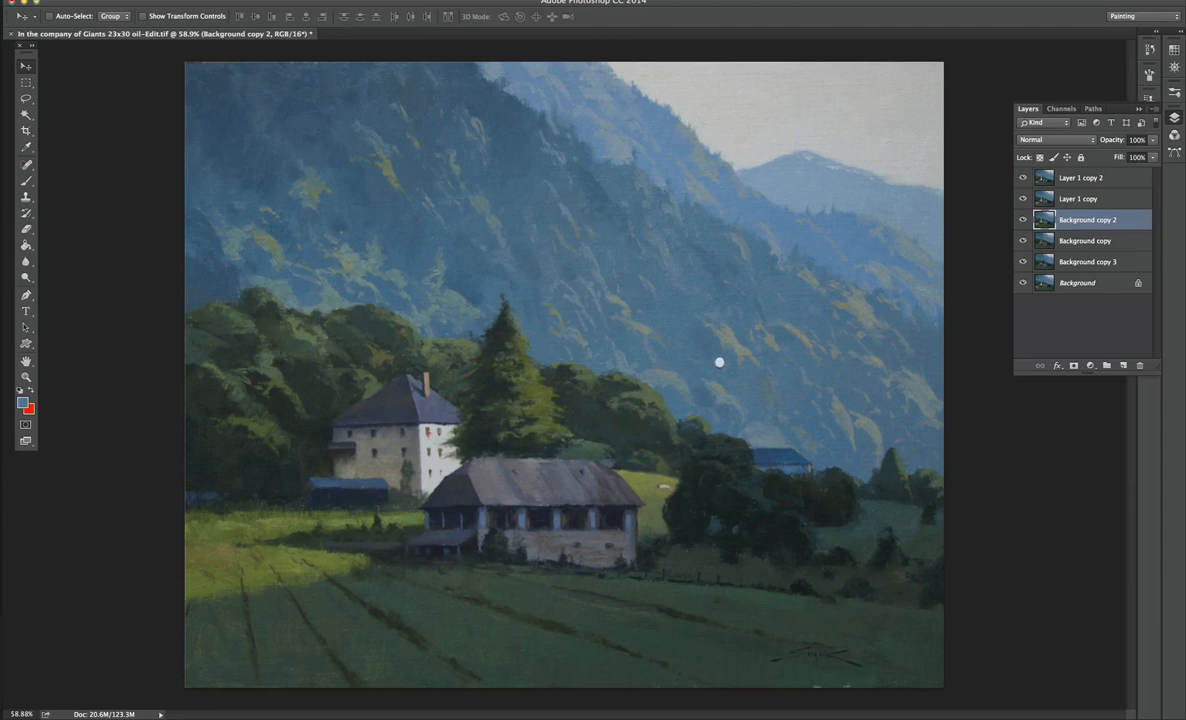
mouse_move(712, 212)
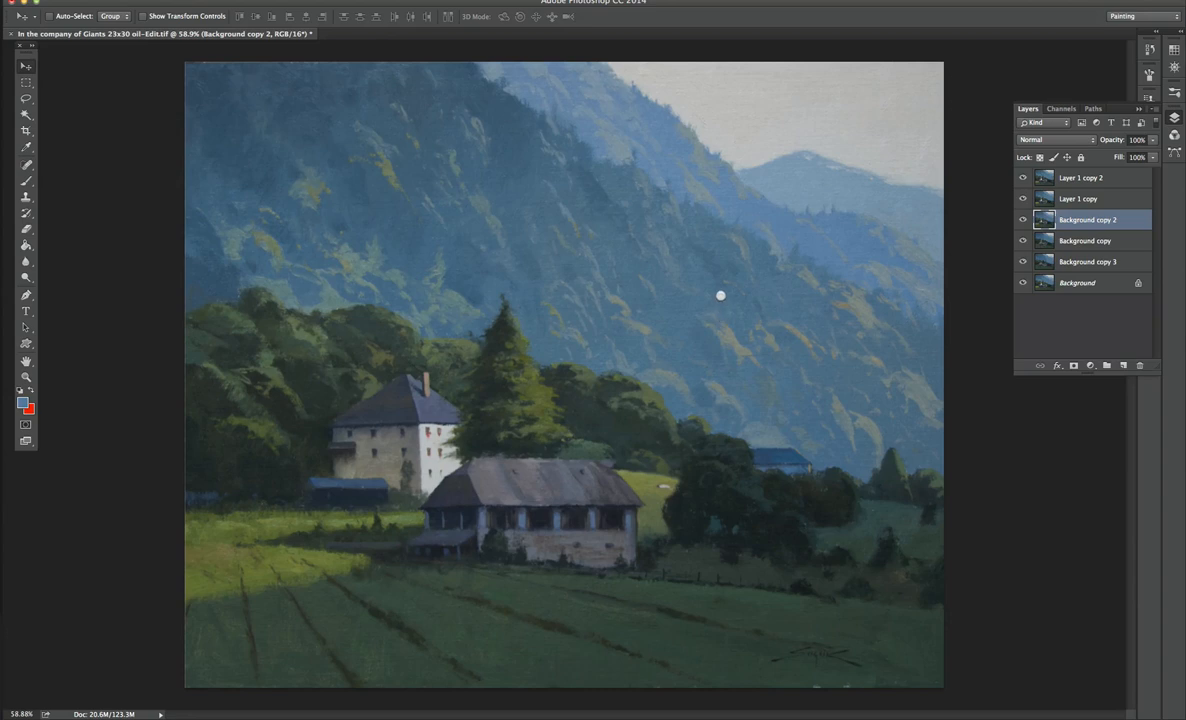
mouse_move(694, 270)
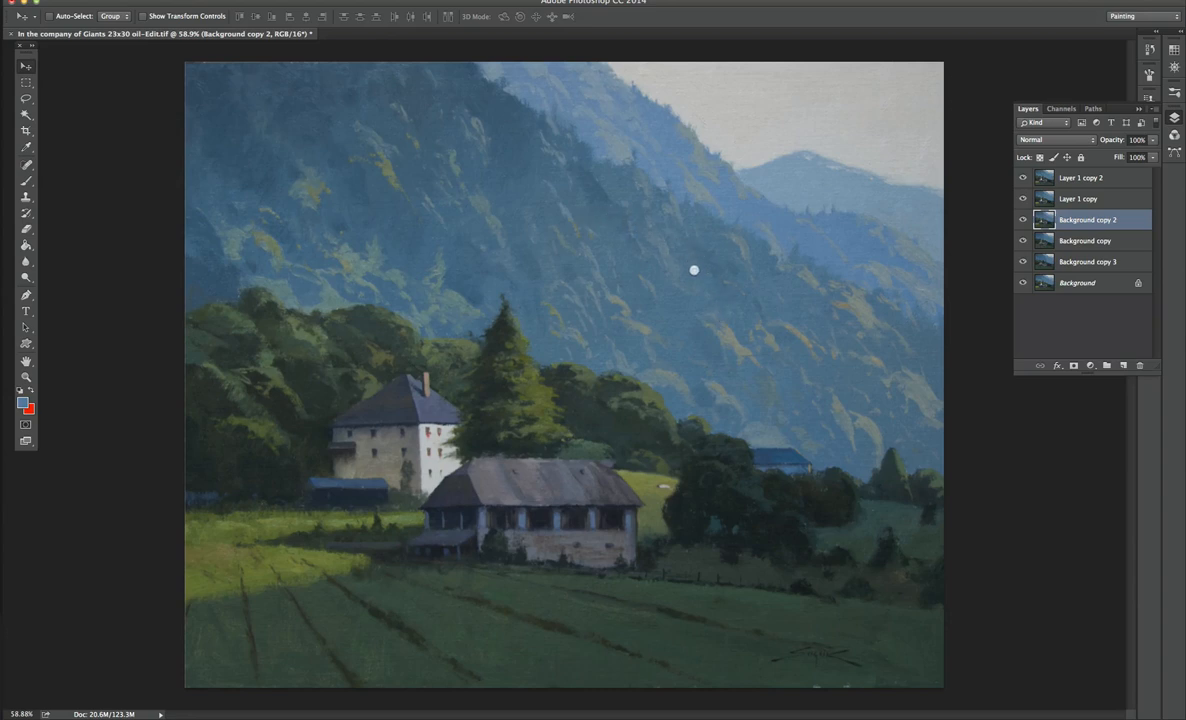
mouse_move(694, 321)
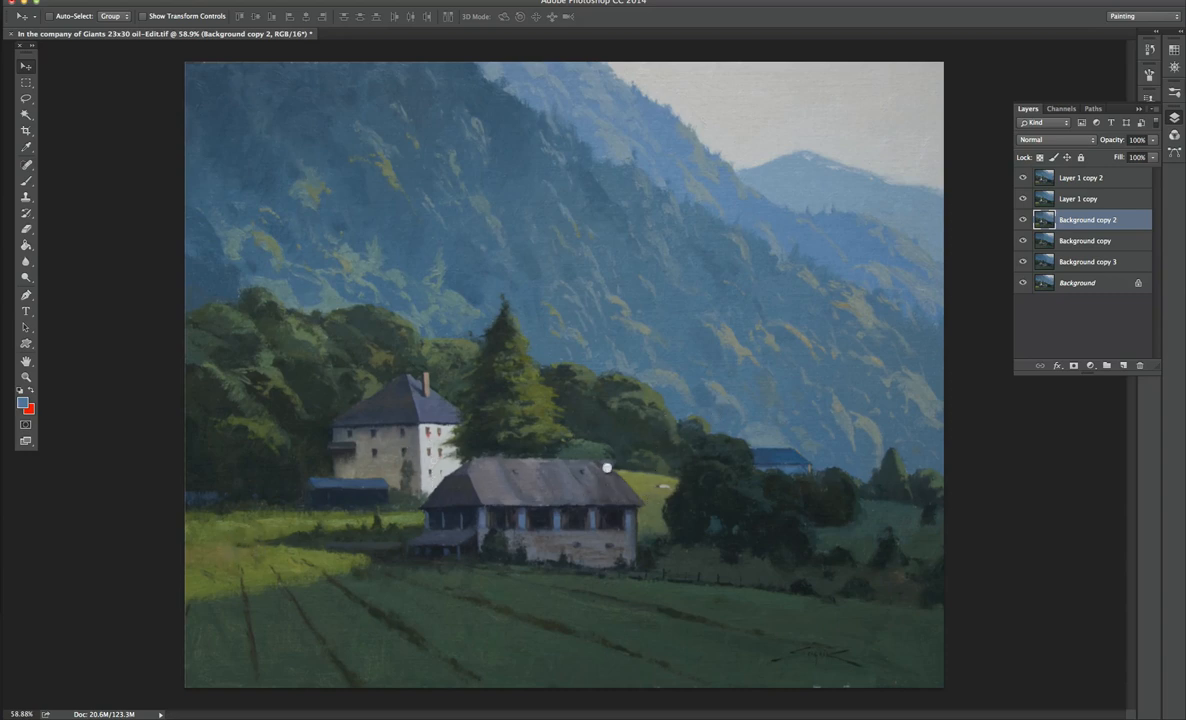
mouse_move(876, 314)
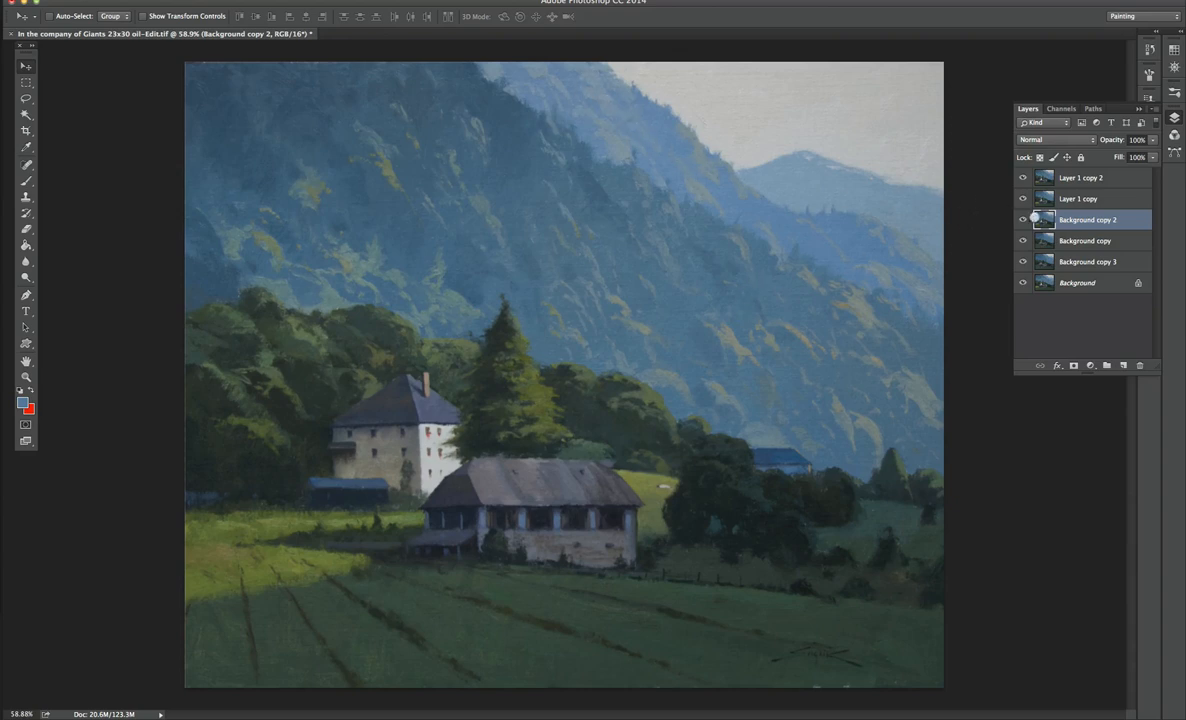
Hide the Layer 1 copy and Background copy 2 layers to return to an earlier stage.
click(1022, 177)
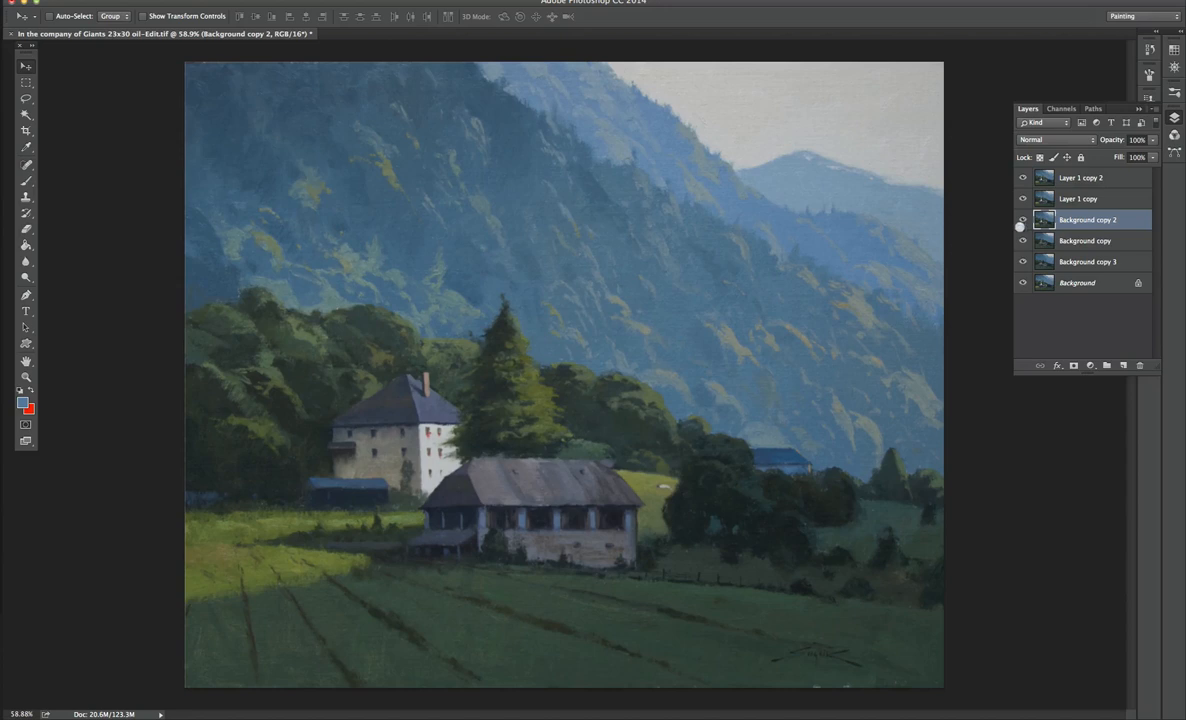
click(1022, 219)
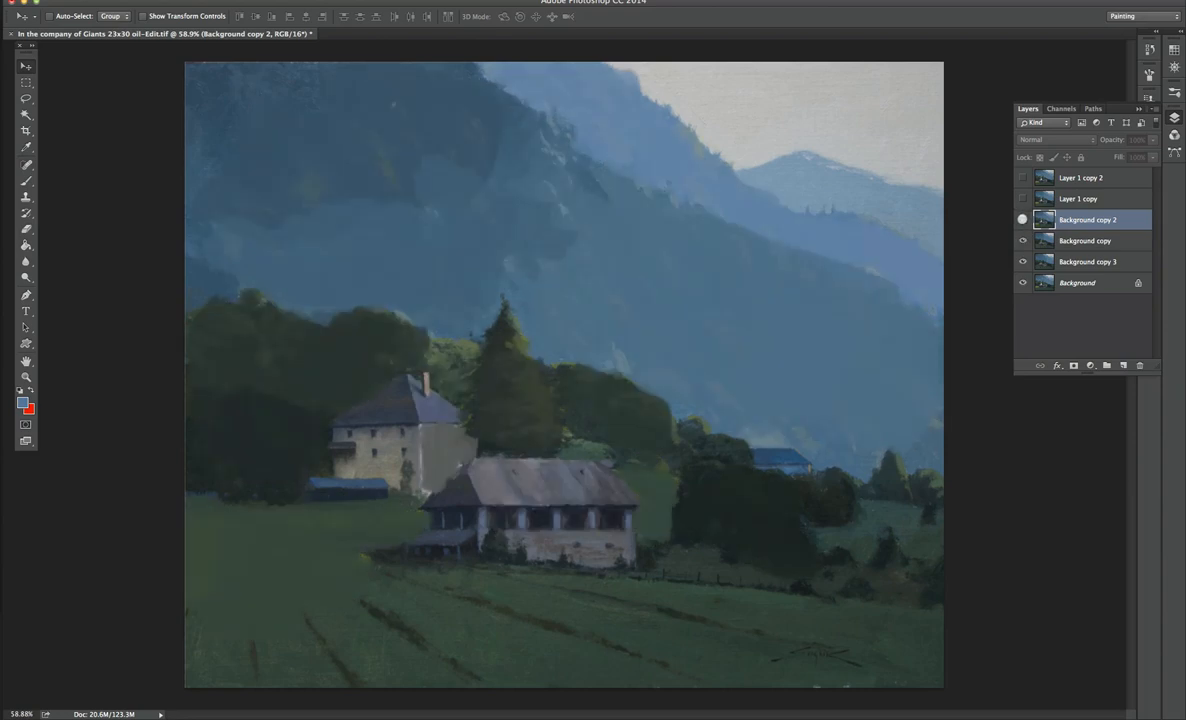
mouse_move(1022, 219)
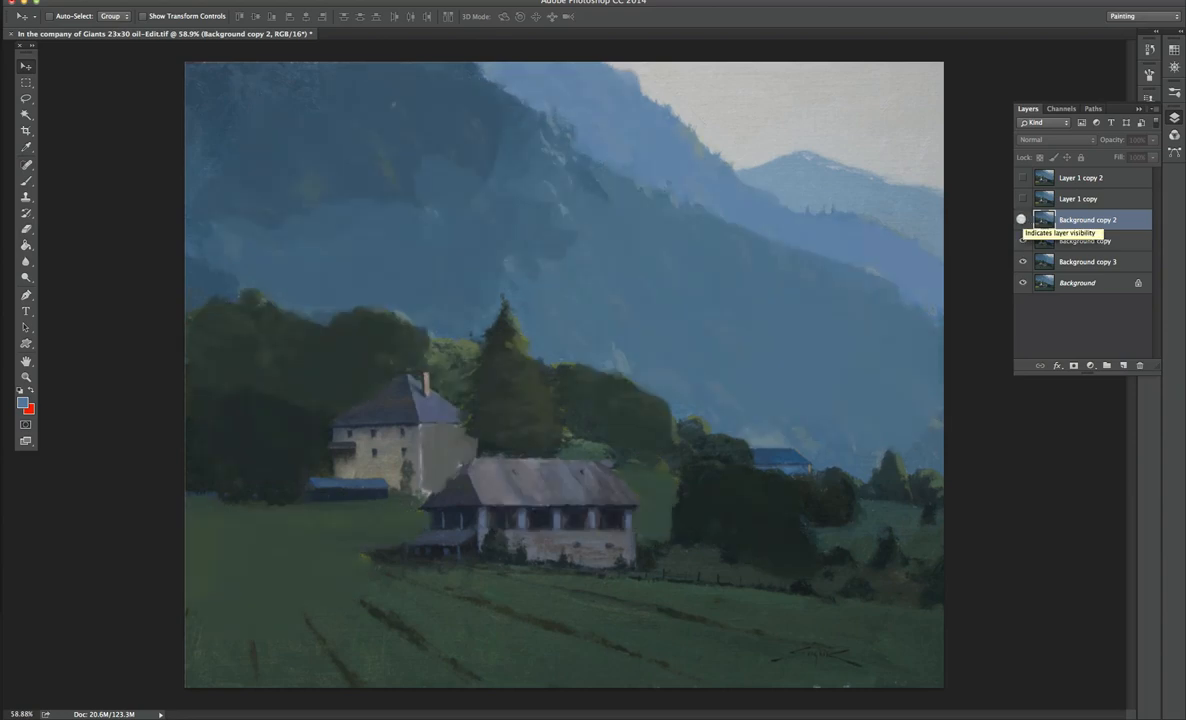
click(1022, 219)
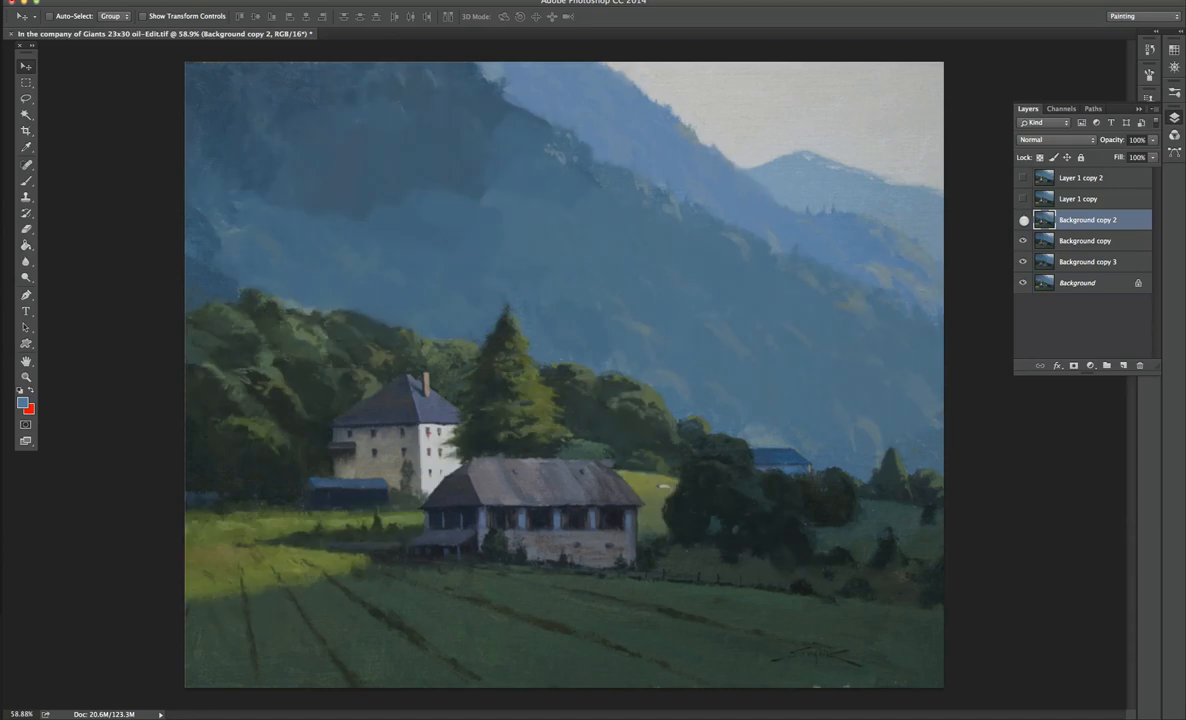
click(1022, 198)
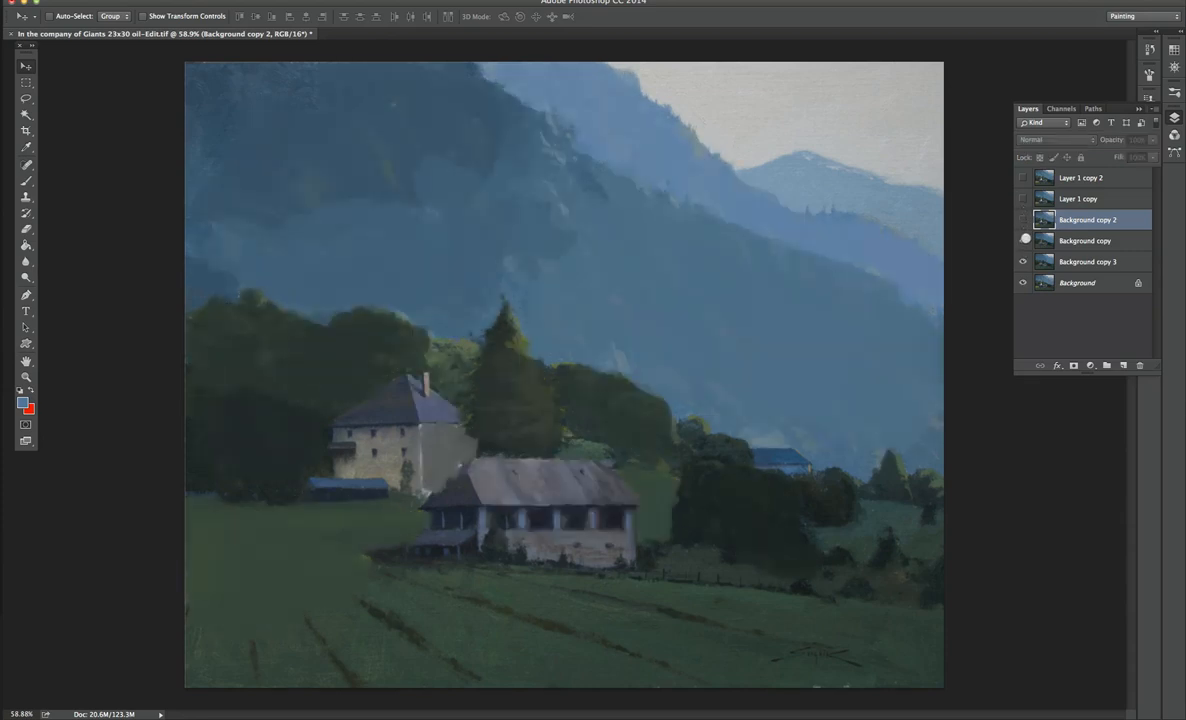
click(1022, 220)
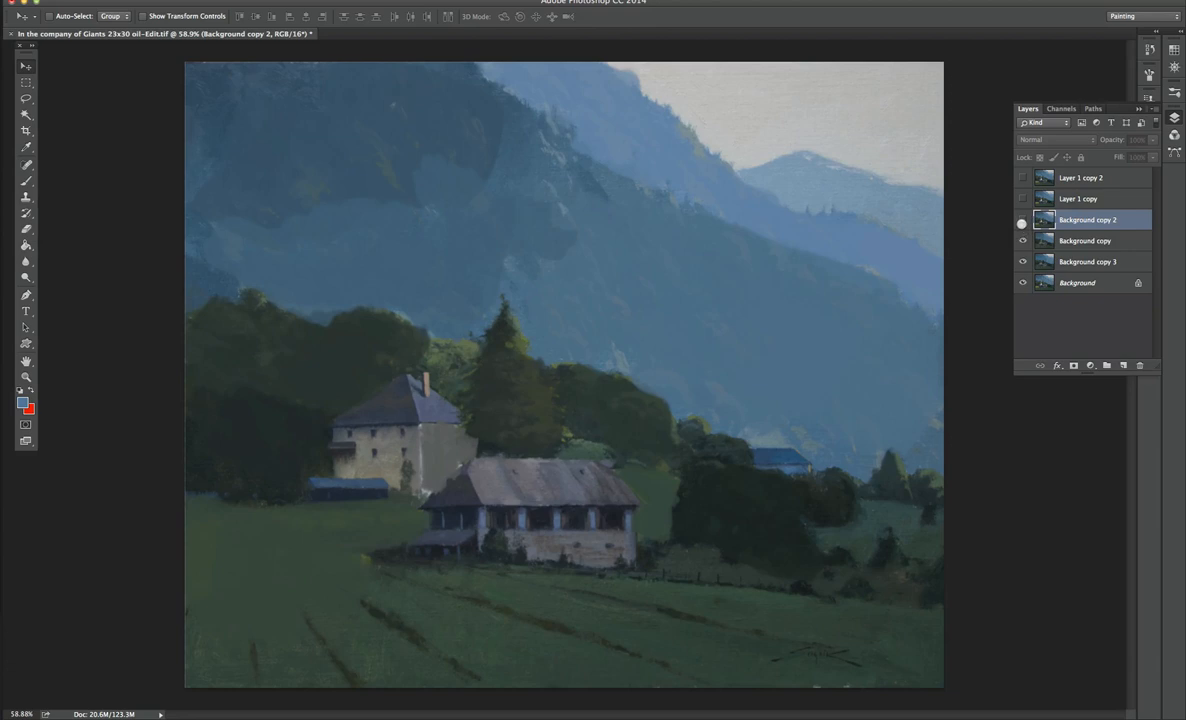